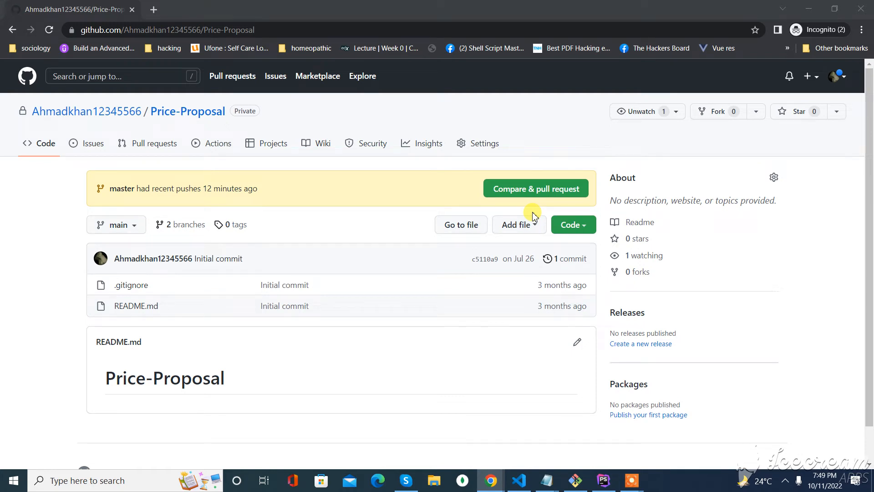
mouse_move(653, 334)
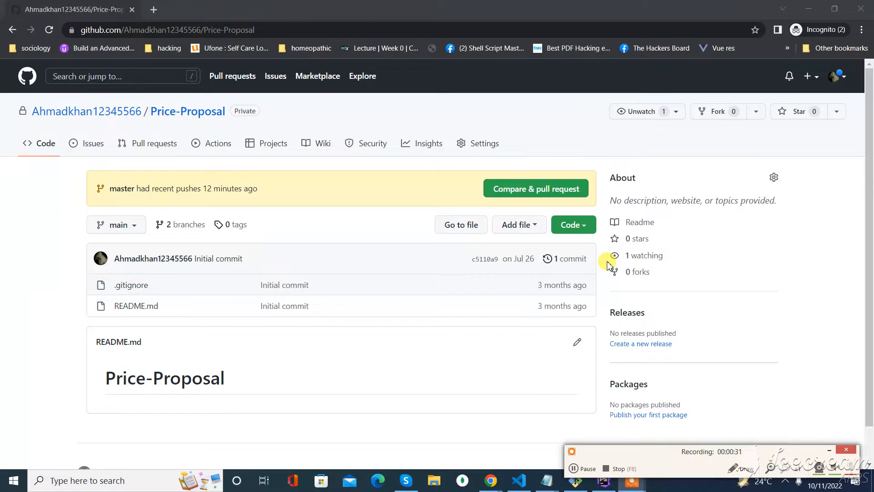
mouse_move(675, 200)
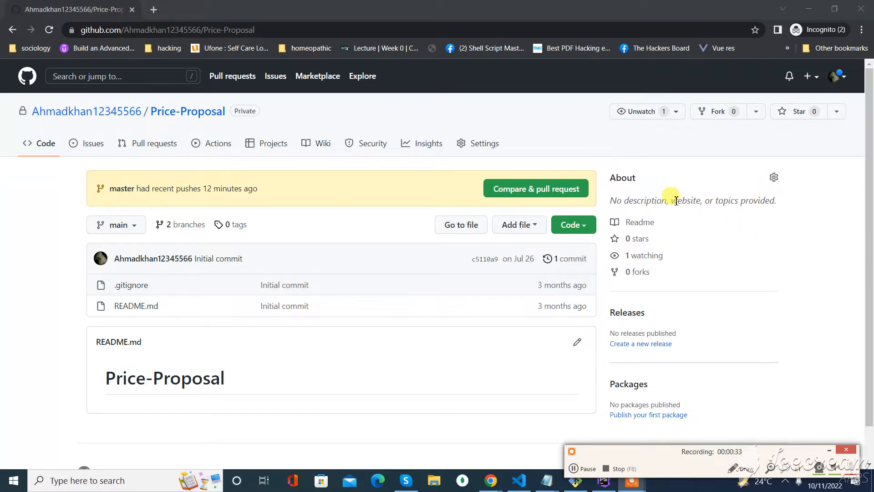
mouse_move(195, 137)
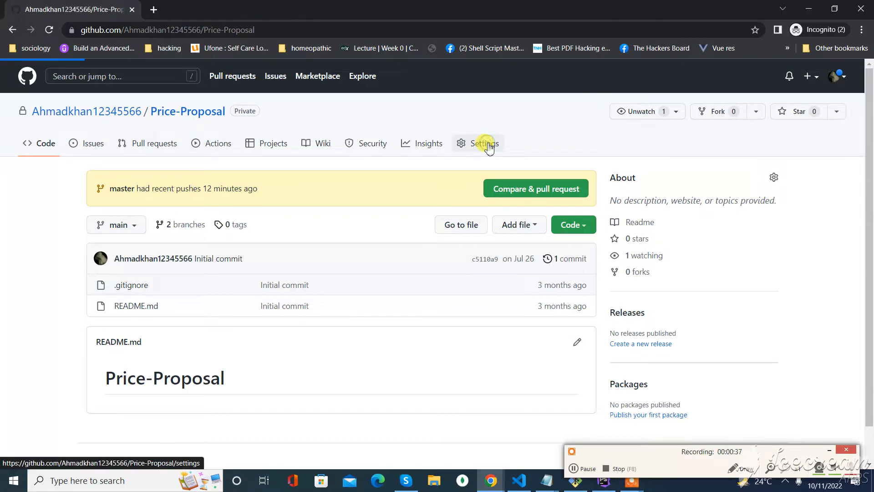
Step: Go to the Price-Proposal repository's Branches settings, where main is the default branch
click(484, 143)
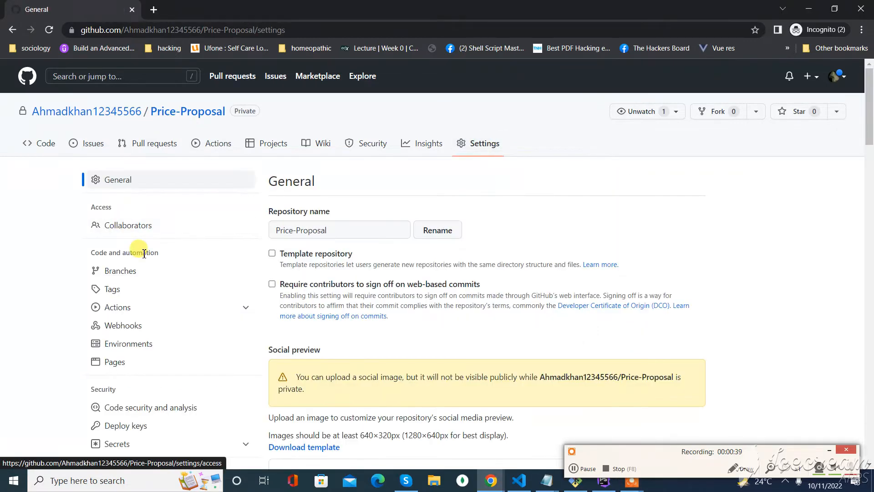
click(119, 270)
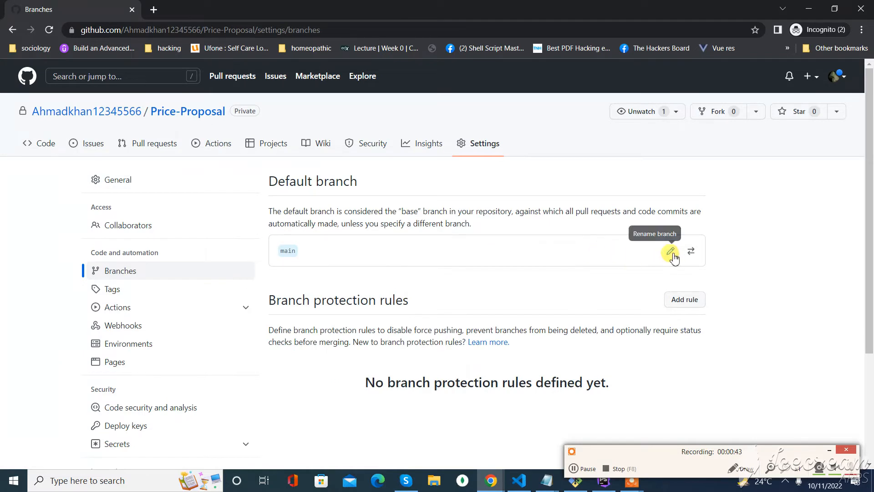
click(670, 251)
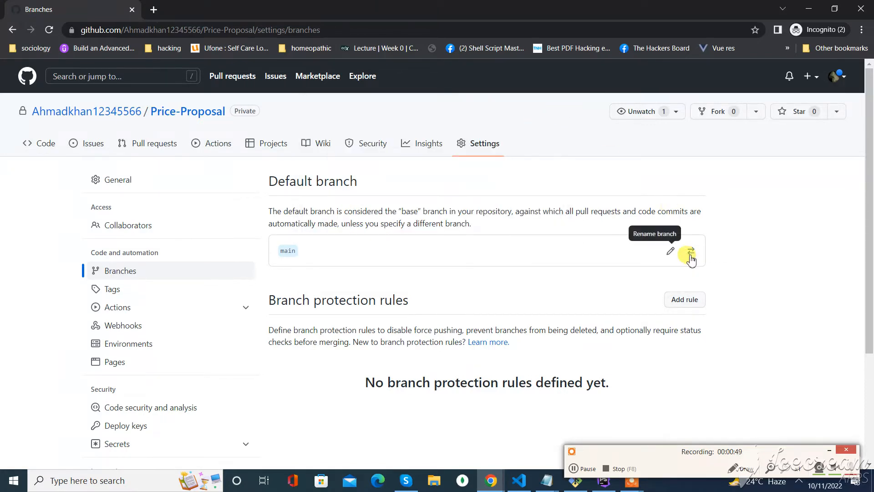
Step: Change the default branch from main to master and confirm the update
click(690, 251)
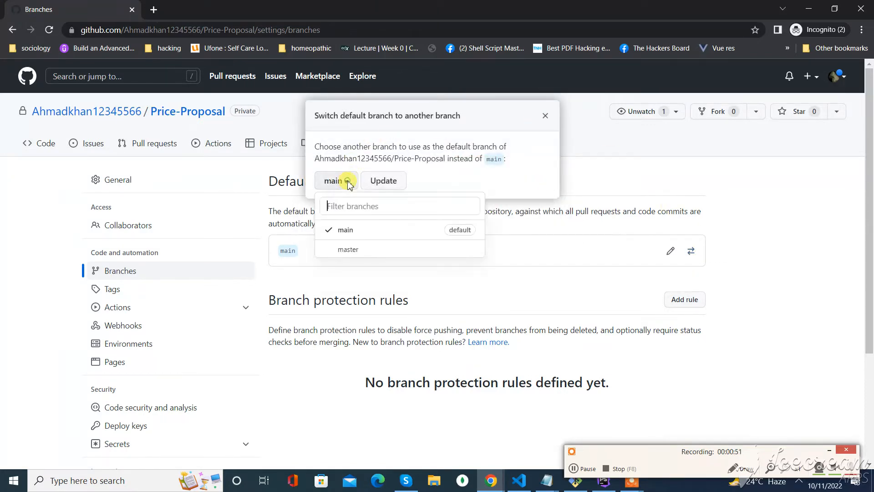
click(348, 249)
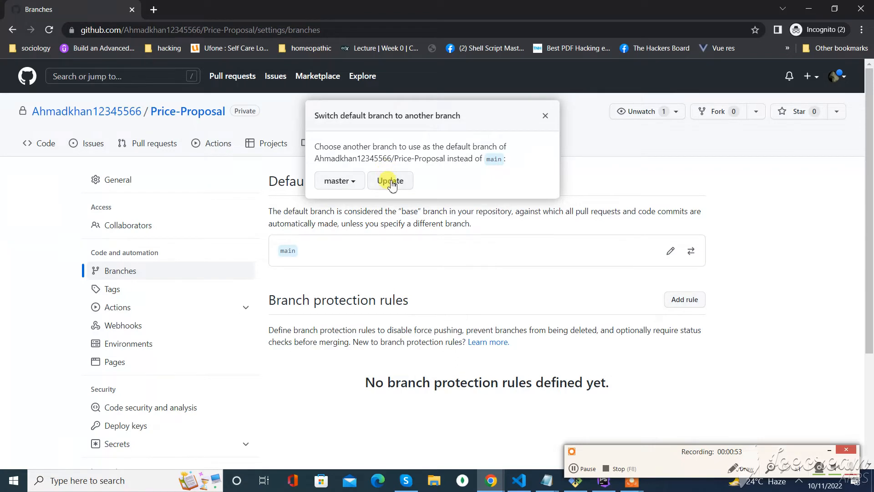
click(391, 181)
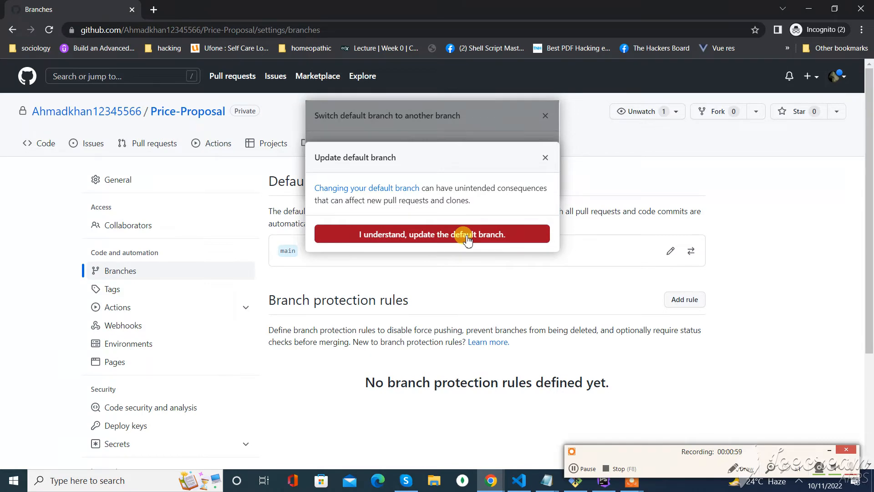
click(430, 234)
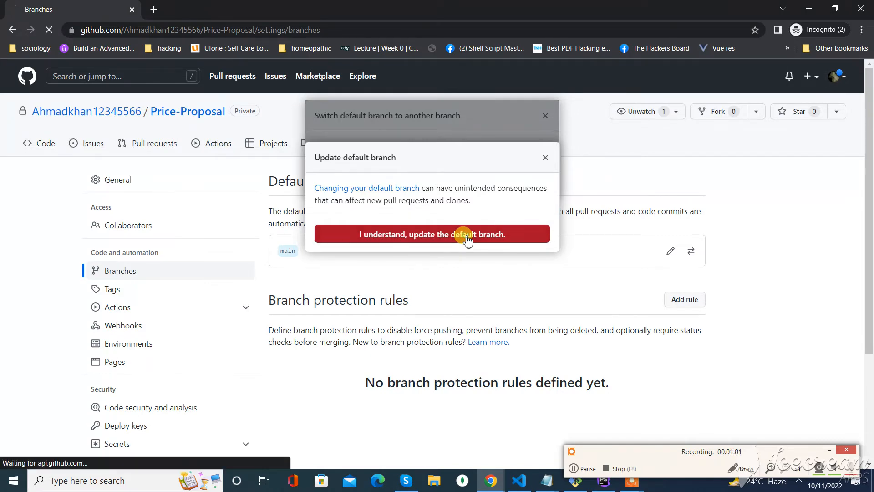
click(432, 234)
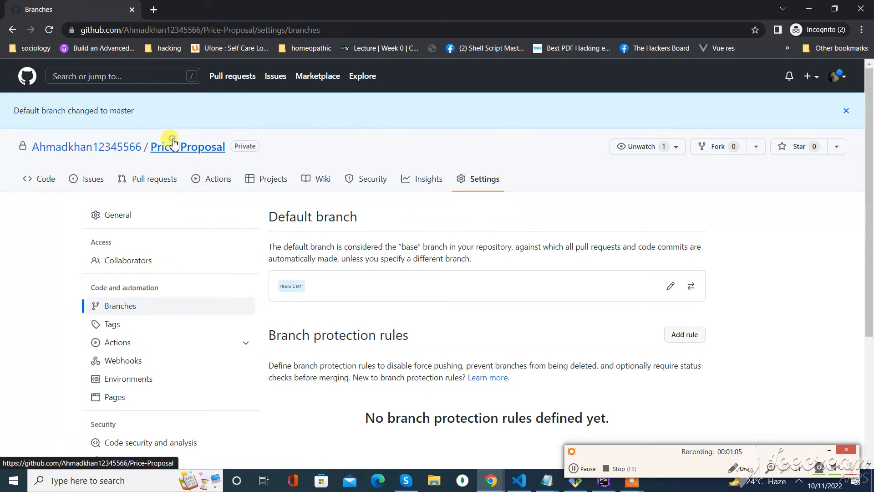
Step: Return to the code page and compare the main branch's files with master's 156-commit listing
click(187, 146)
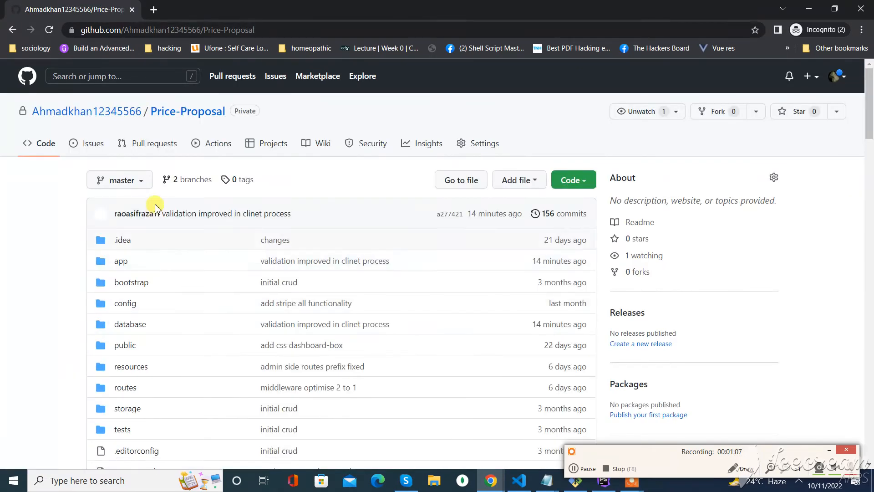
click(119, 180)
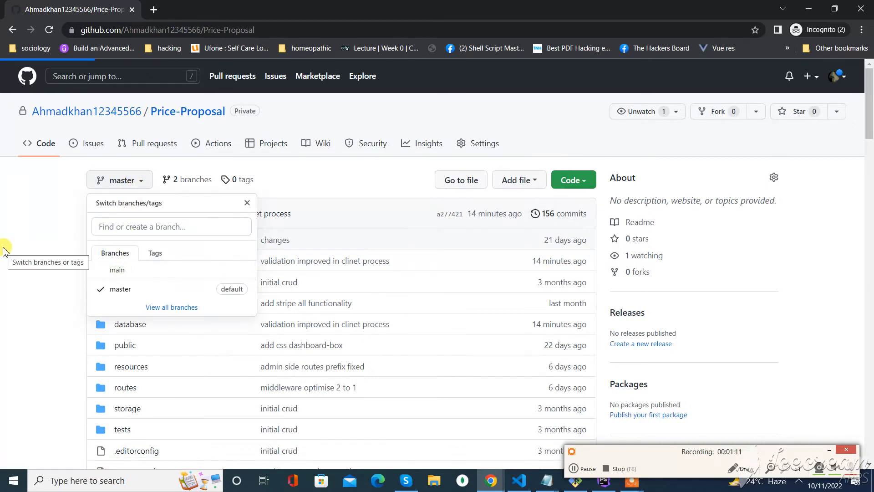
click(115, 270)
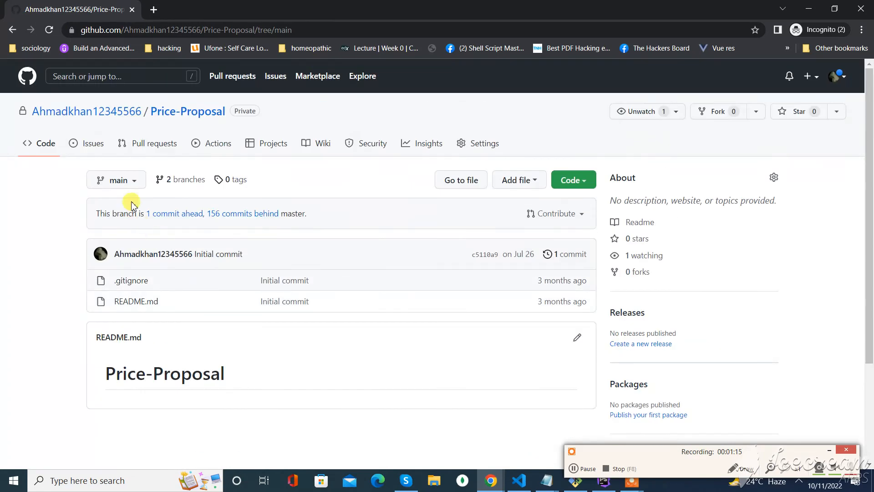
click(115, 179)
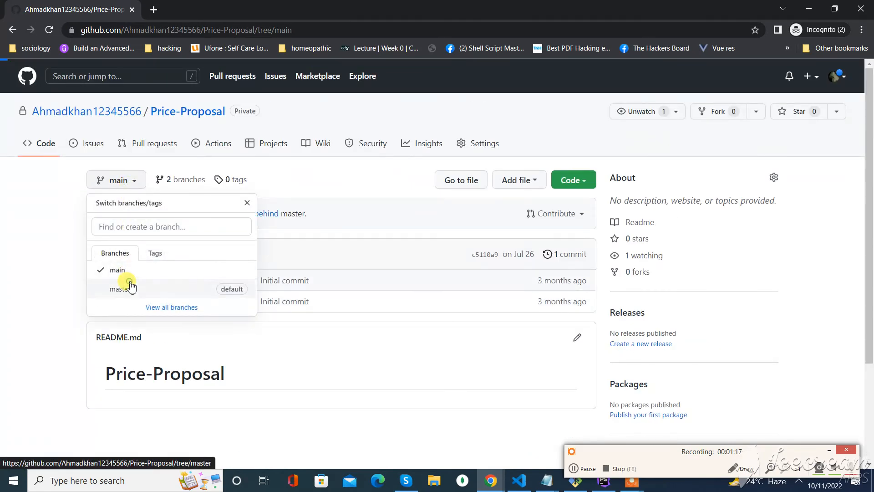
click(118, 289)
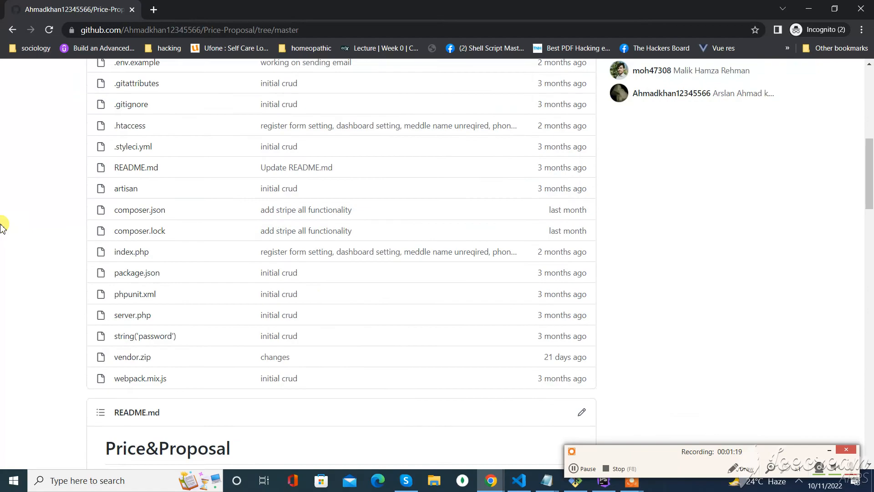